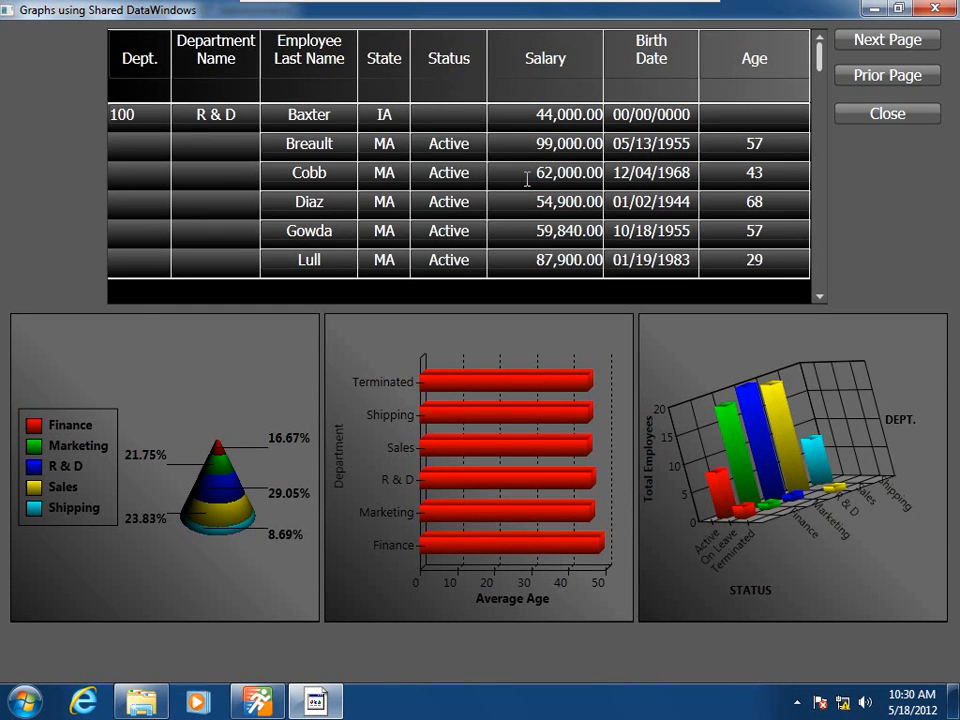
mouse_move(258, 520)
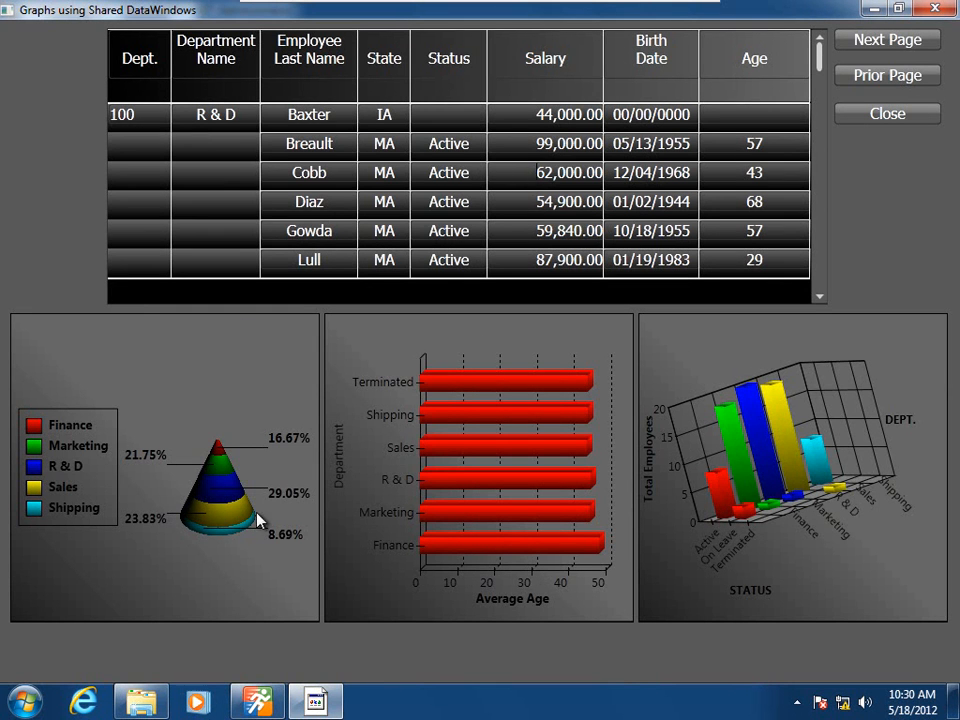
mouse_move(576, 200)
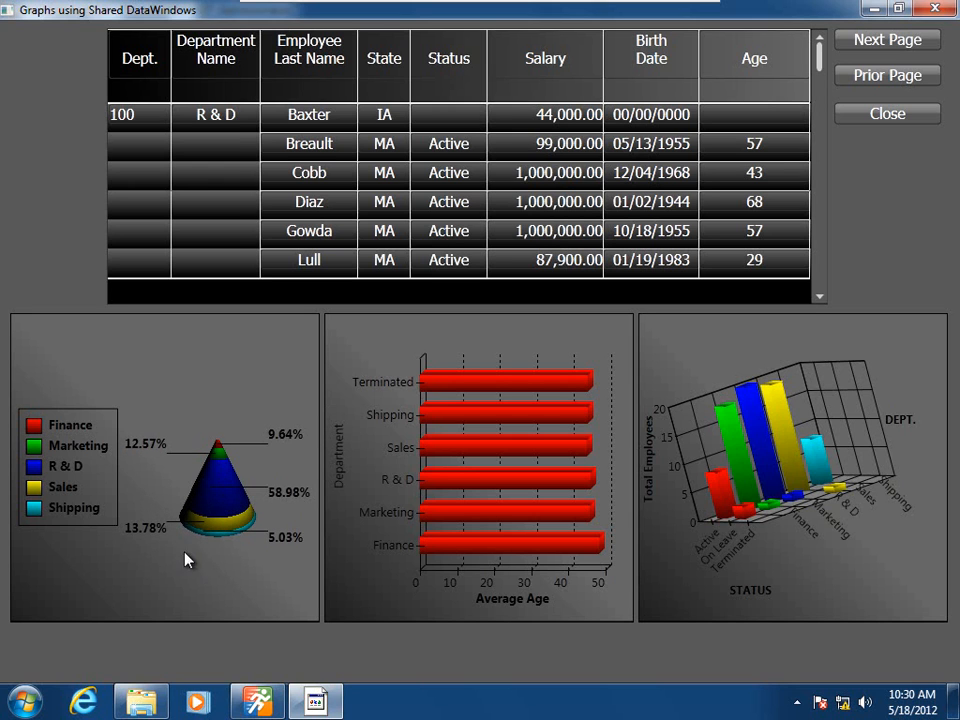
mouse_move(176, 400)
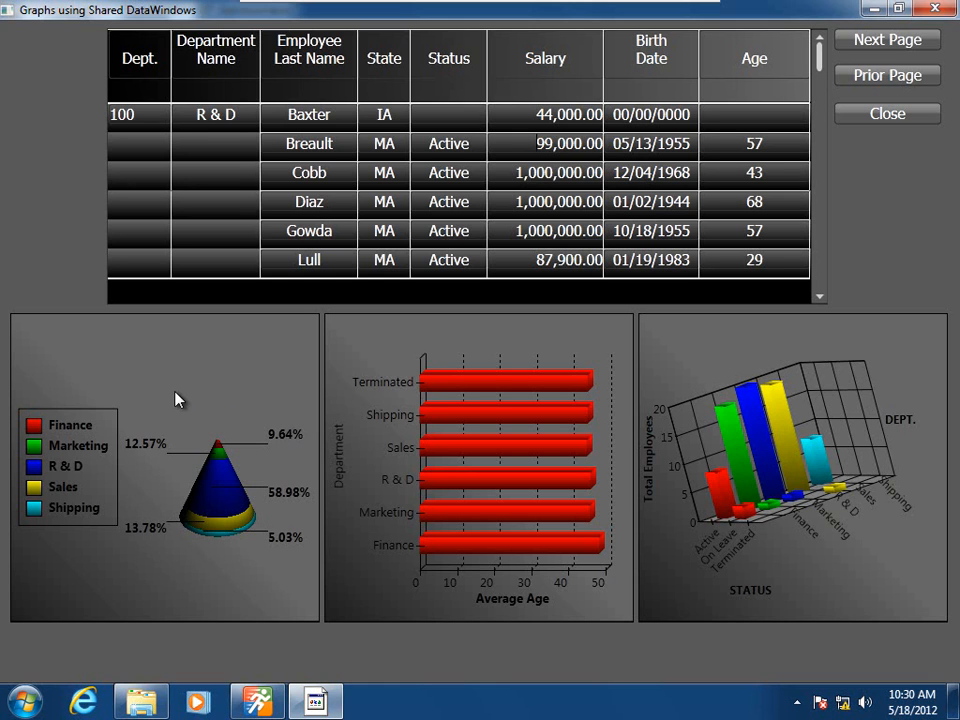
mouse_move(178, 402)
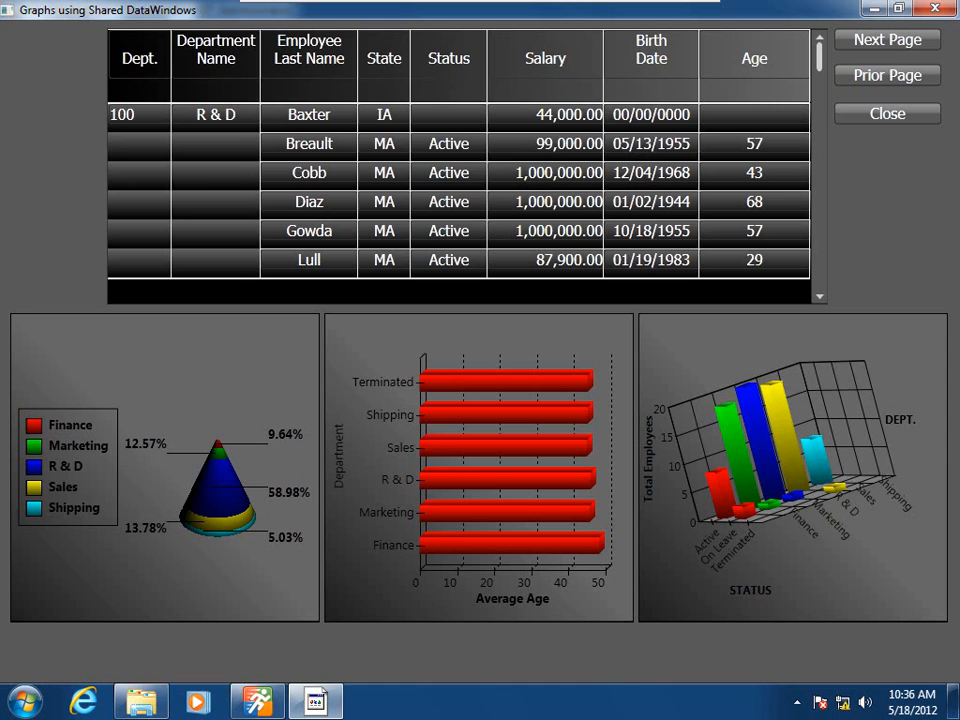
mouse_move(658, 184)
type("0")
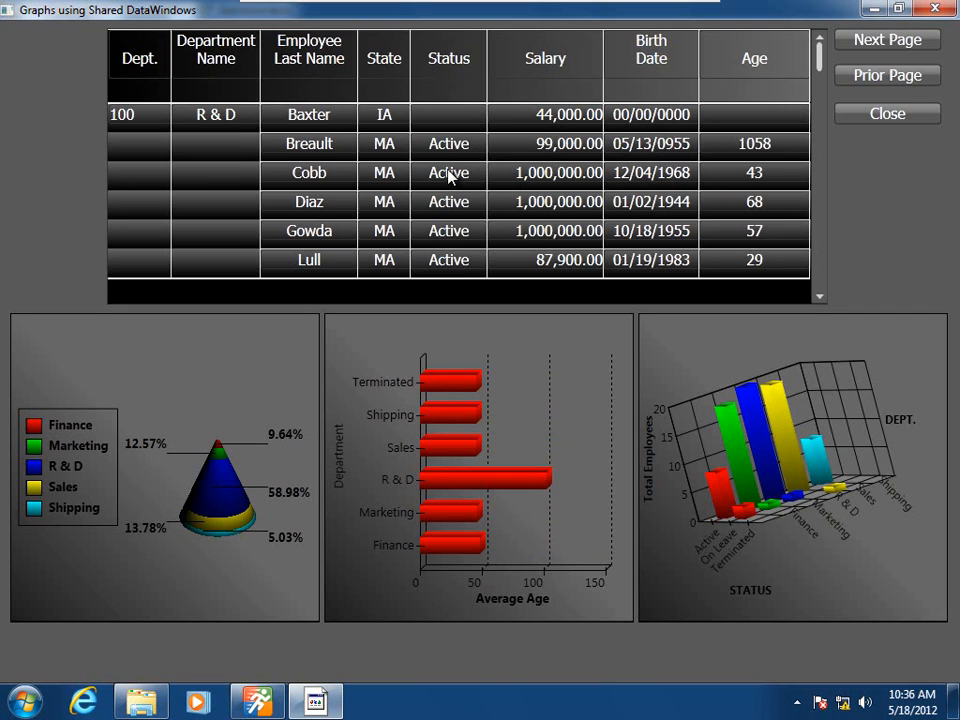
Mark the third and fourth employees as On Leave via their Status dropdowns.
left_click(448, 172)
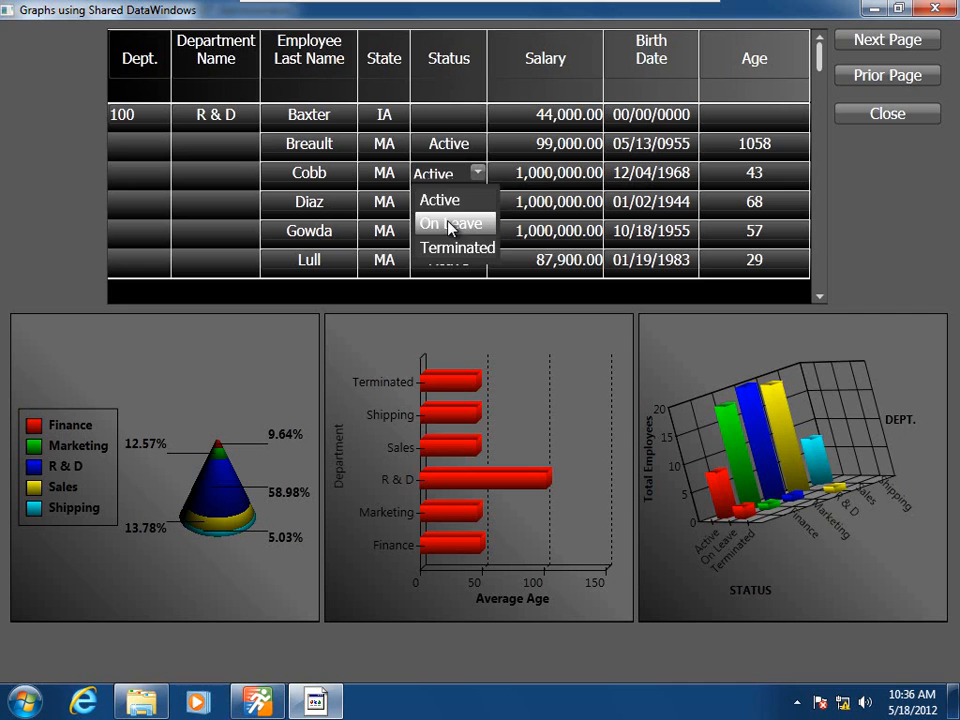
left_click(452, 224)
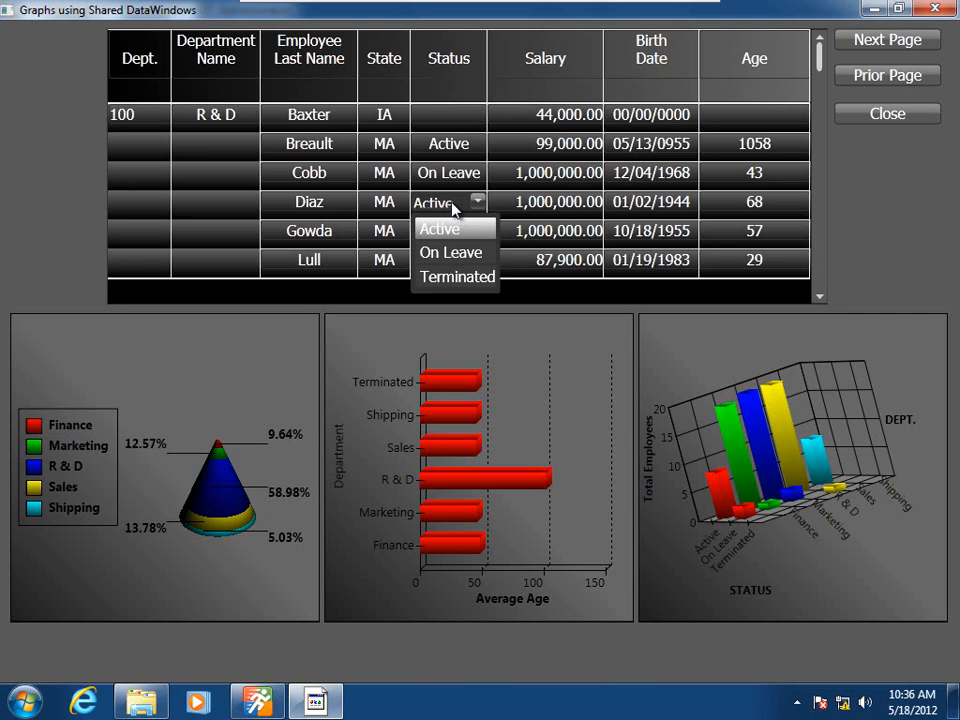
left_click(450, 252)
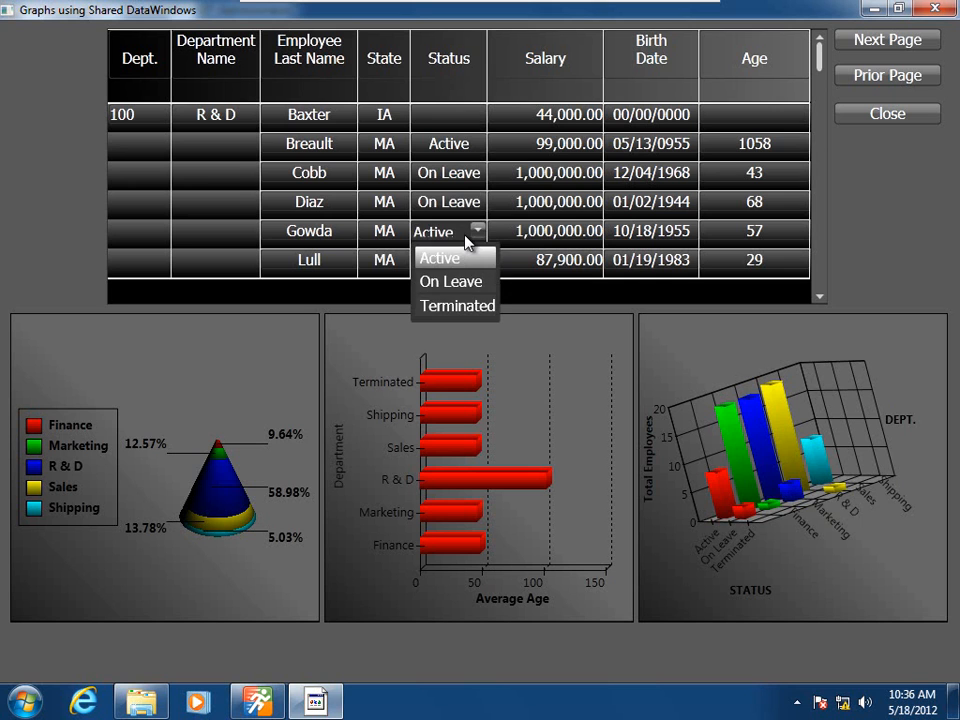
Leave the fifth and last visible employees' status set to Active.
left_click(438, 258)
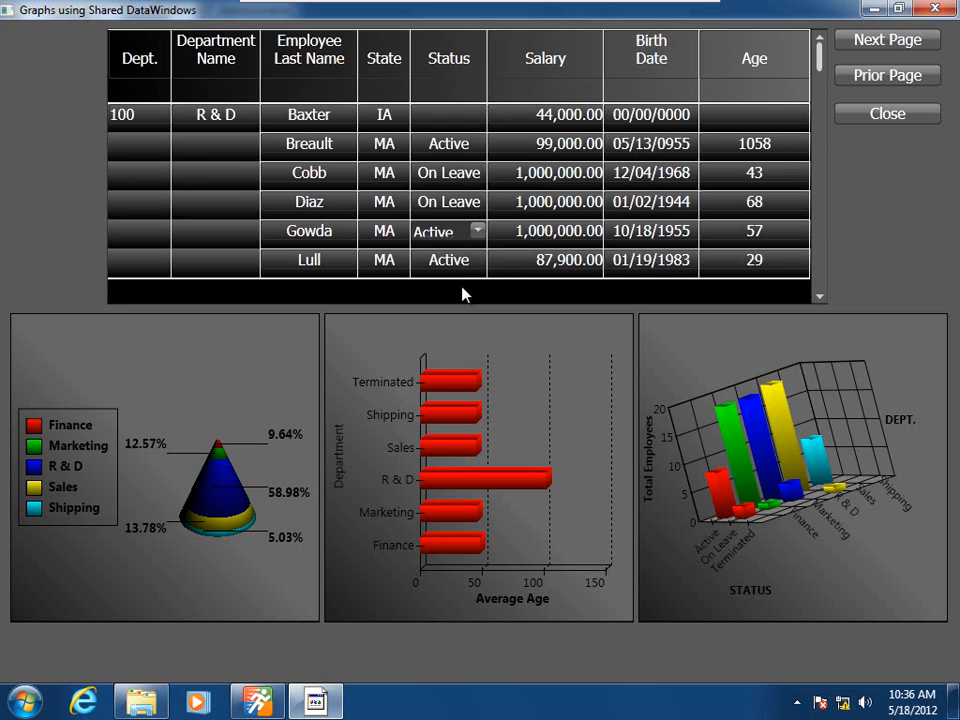
left_click(476, 260)
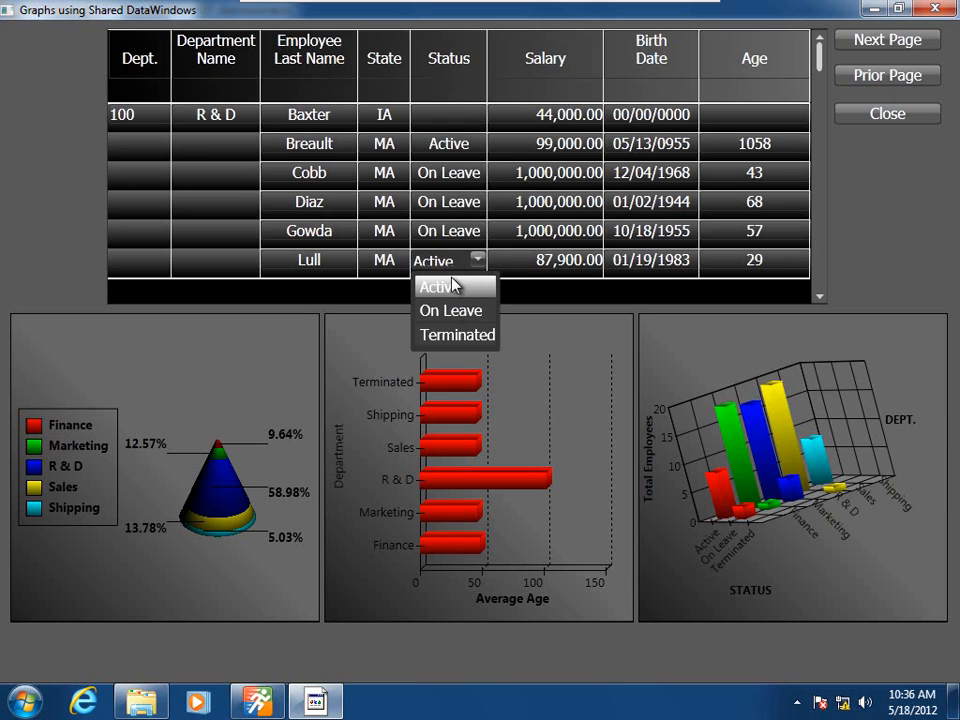
left_click(450, 308)
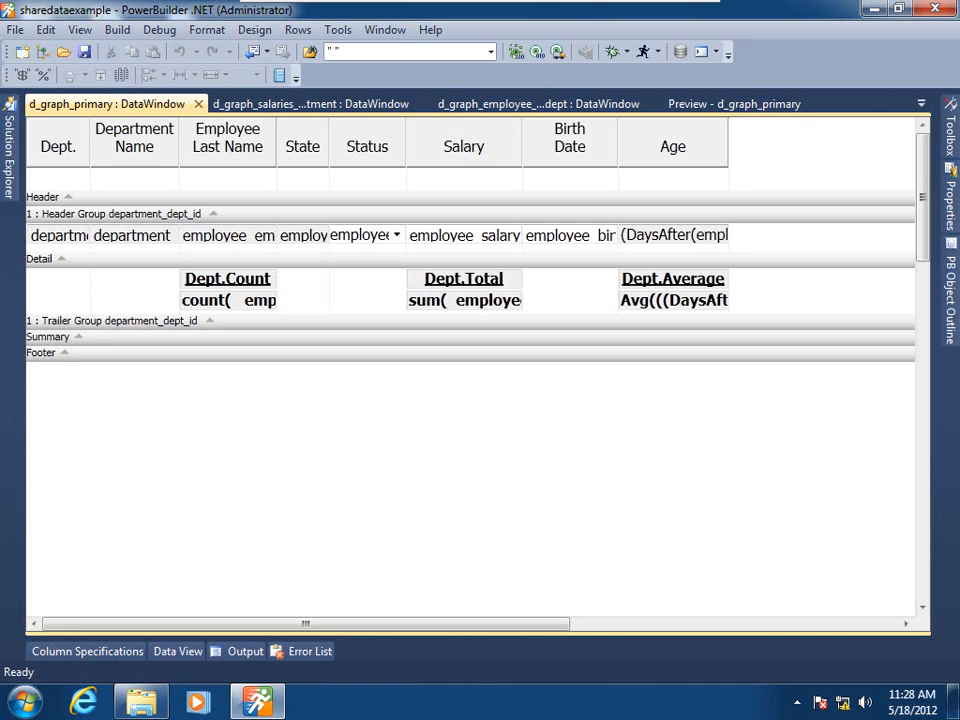
mouse_move(462, 446)
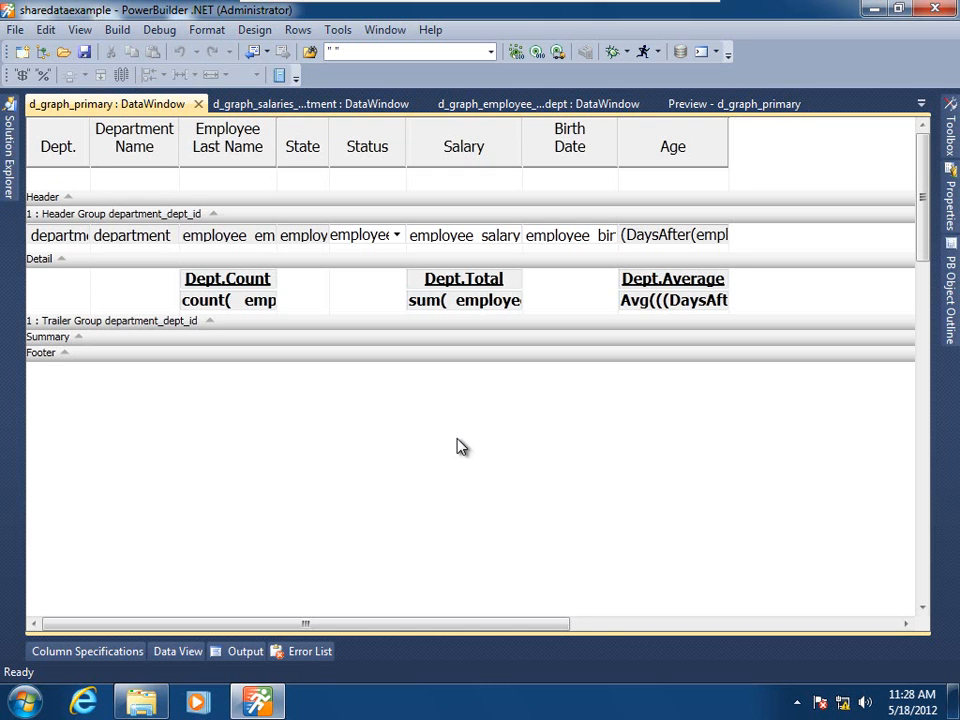
mouse_move(254, 30)
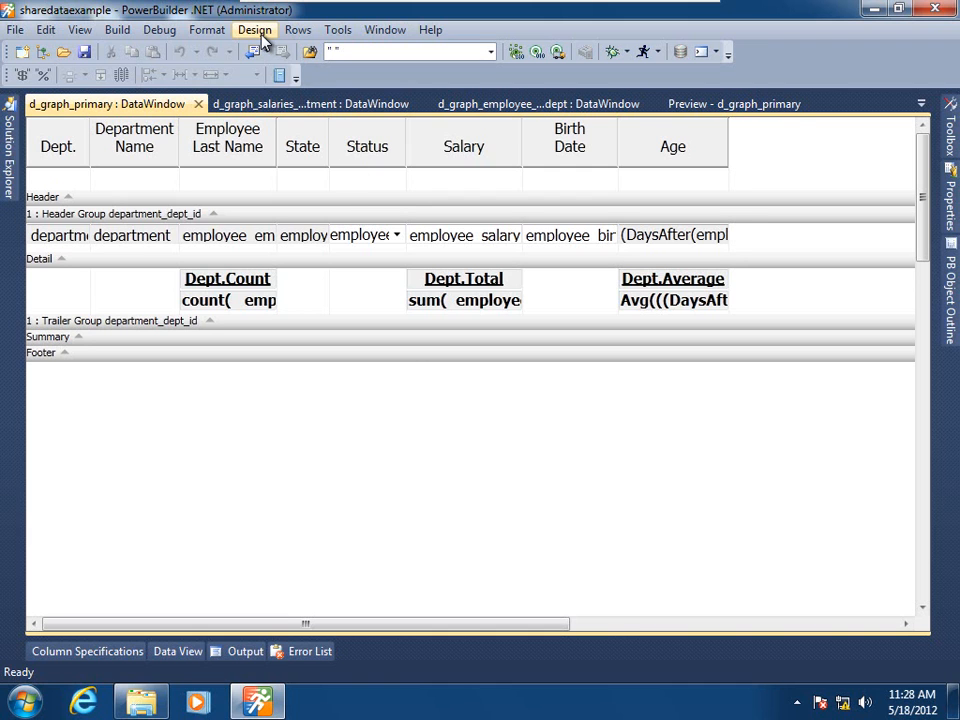
left_click(254, 30)
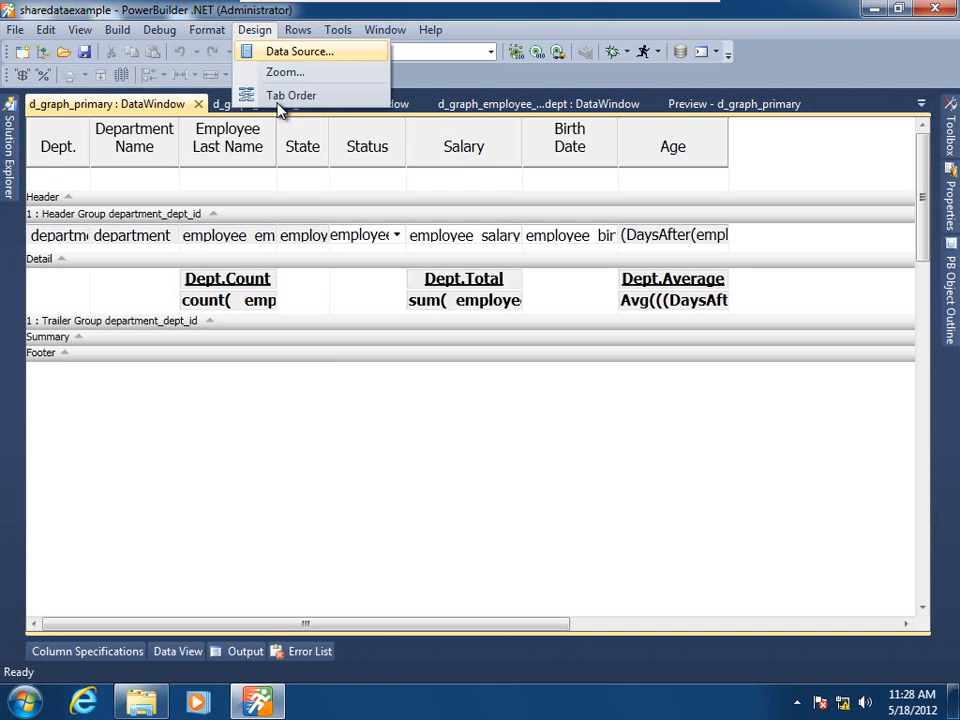
left_click(344, 418)
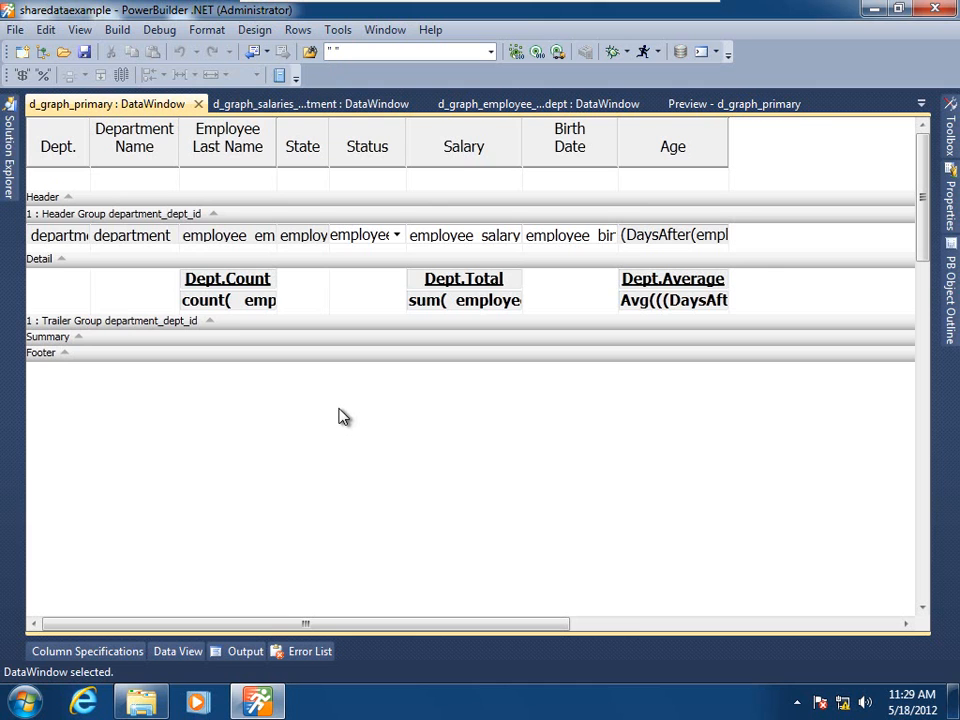
mouse_move(204, 446)
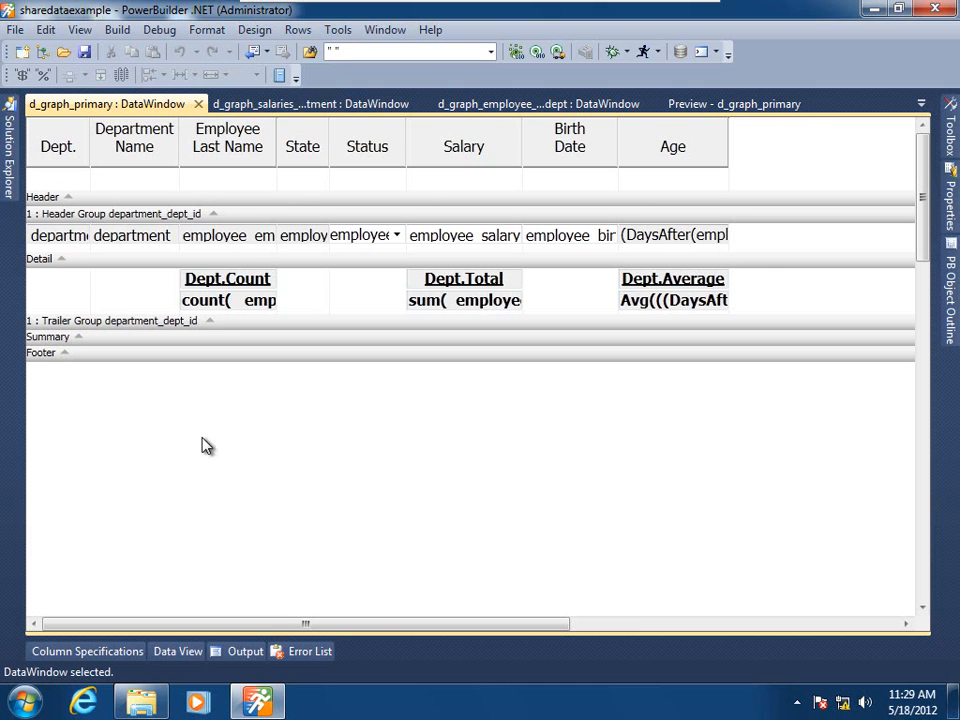
mouse_move(144, 532)
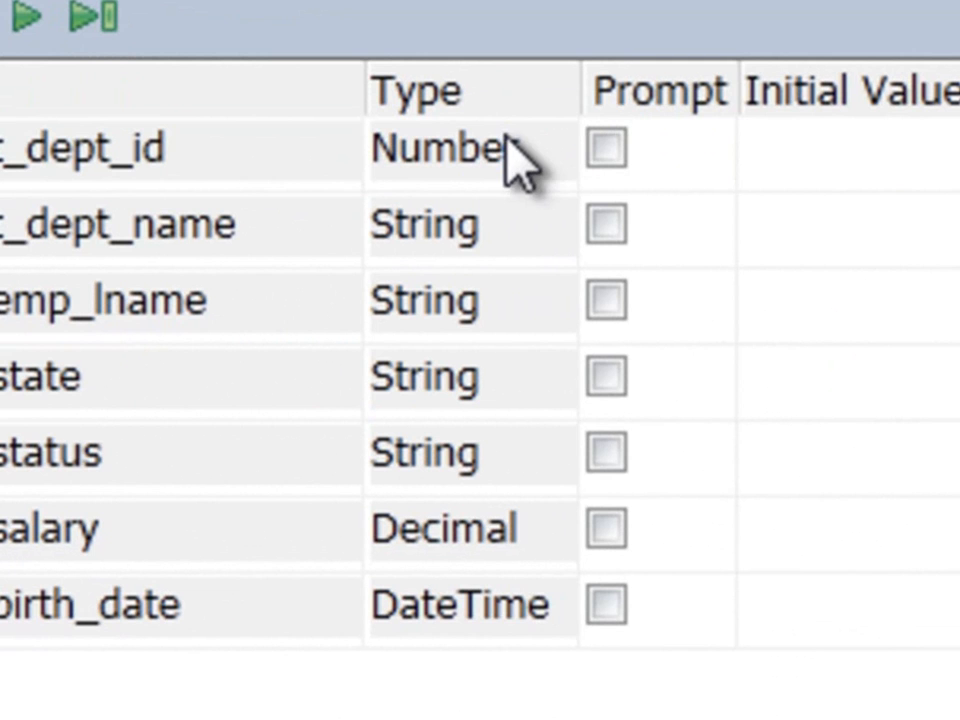
mouse_move(500, 690)
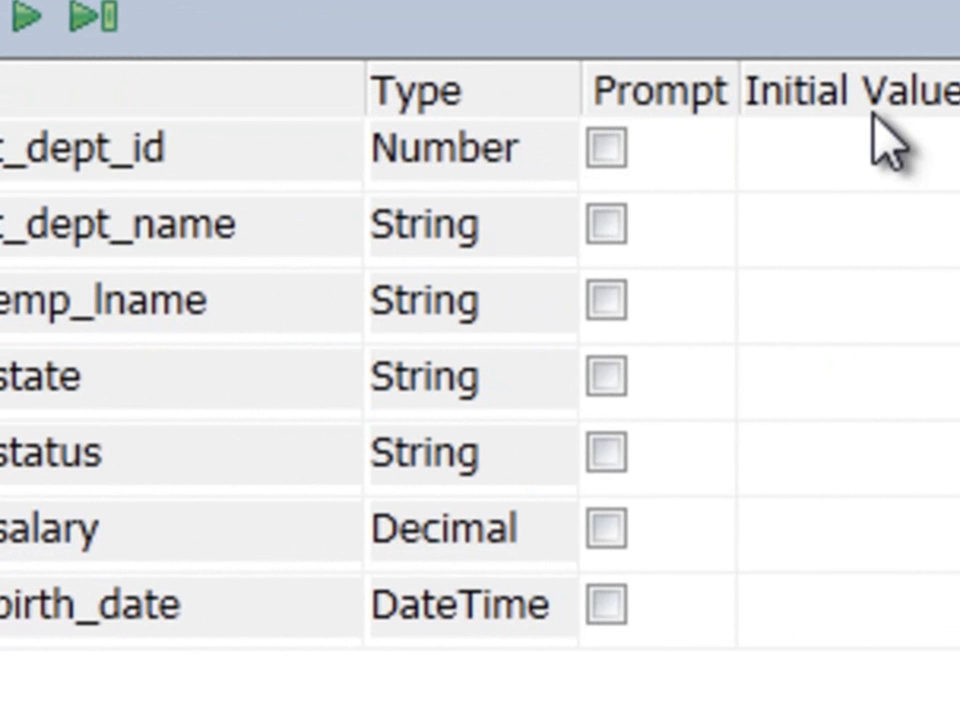
mouse_move(880, 216)
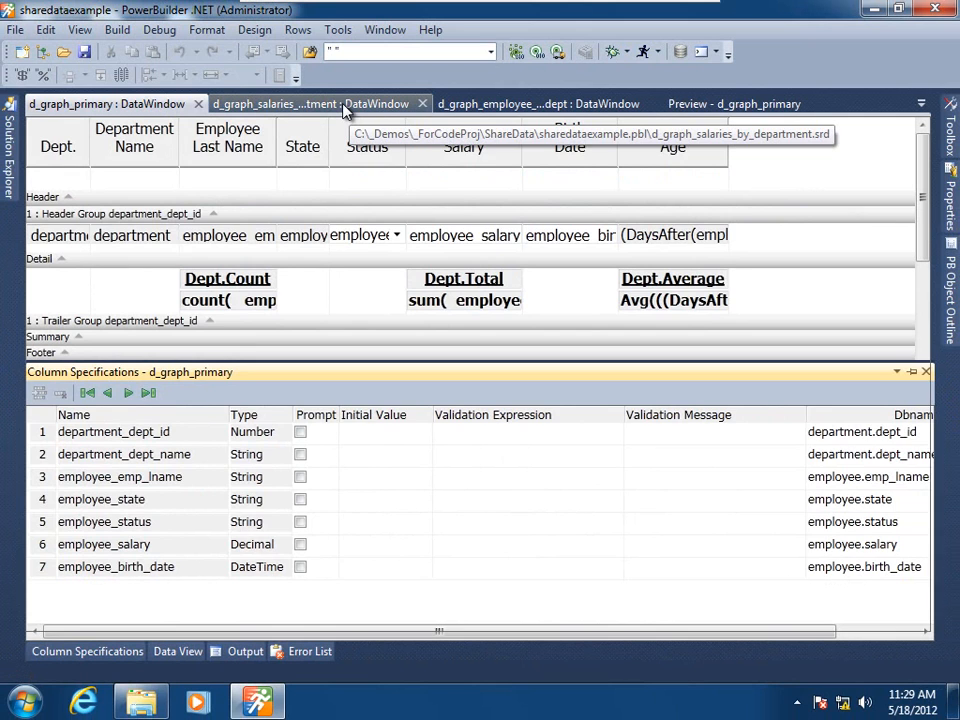
Review the Column Specifications of the cone graph and 3D status graph DataWindows.
left_click(310, 104)
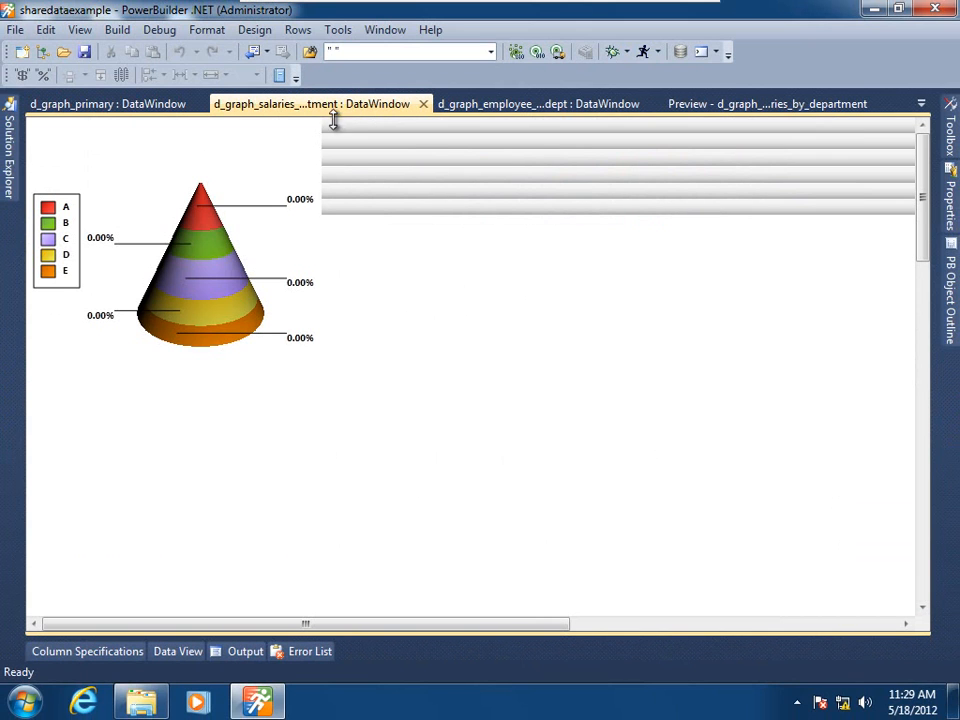
left_click(88, 652)
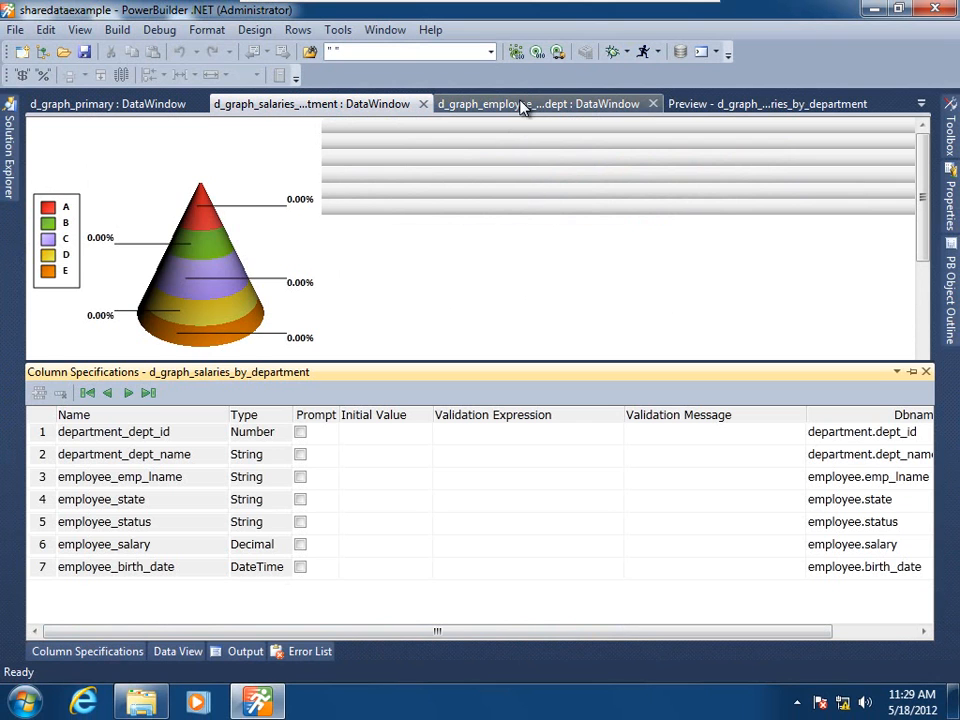
left_click(544, 104)
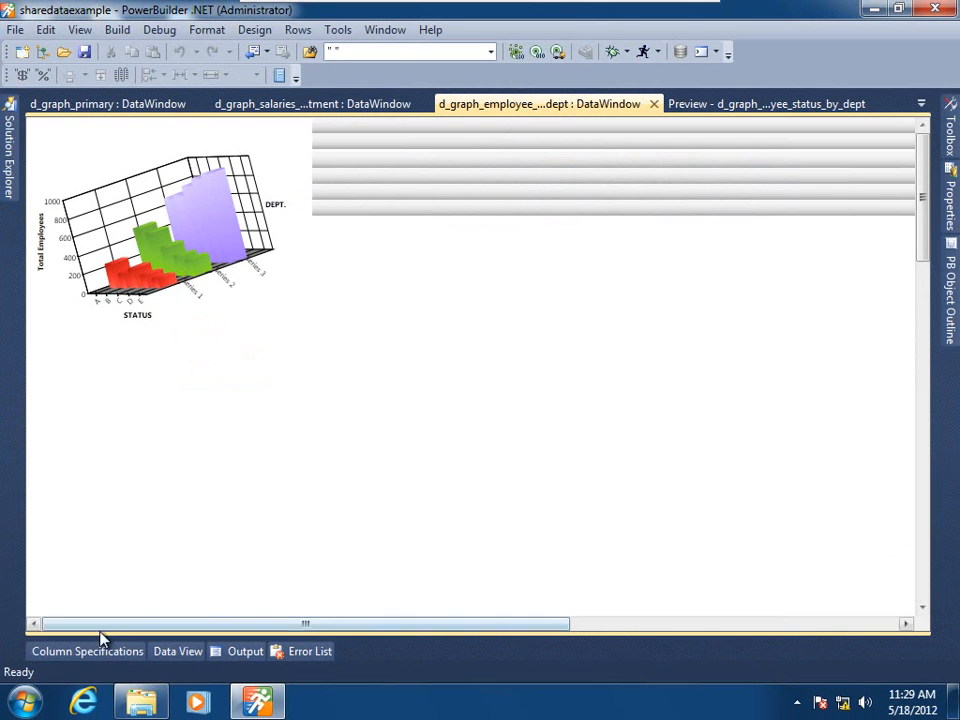
left_click(88, 652)
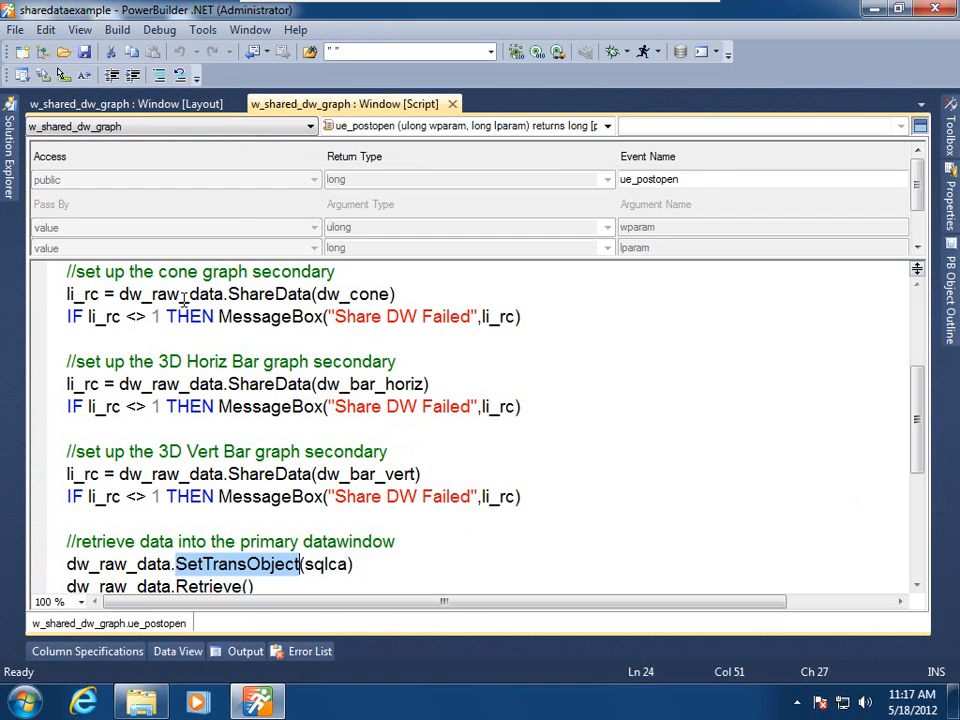
Highlight dw_raw_data in the ue_postopen script's ShareData lines.
double_click(170, 294)
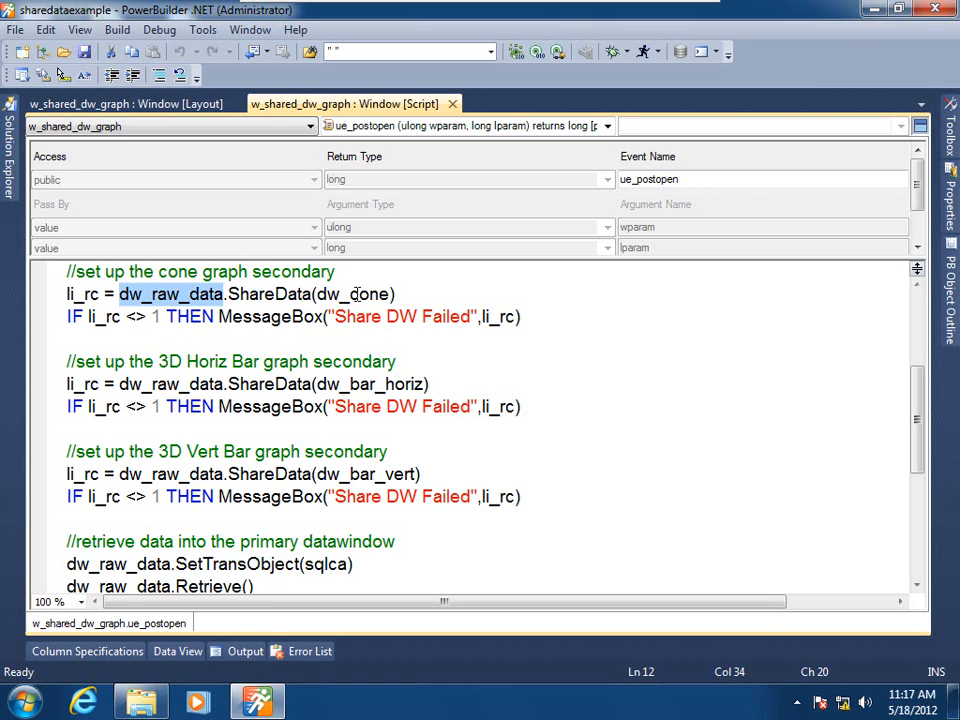
mouse_move(360, 294)
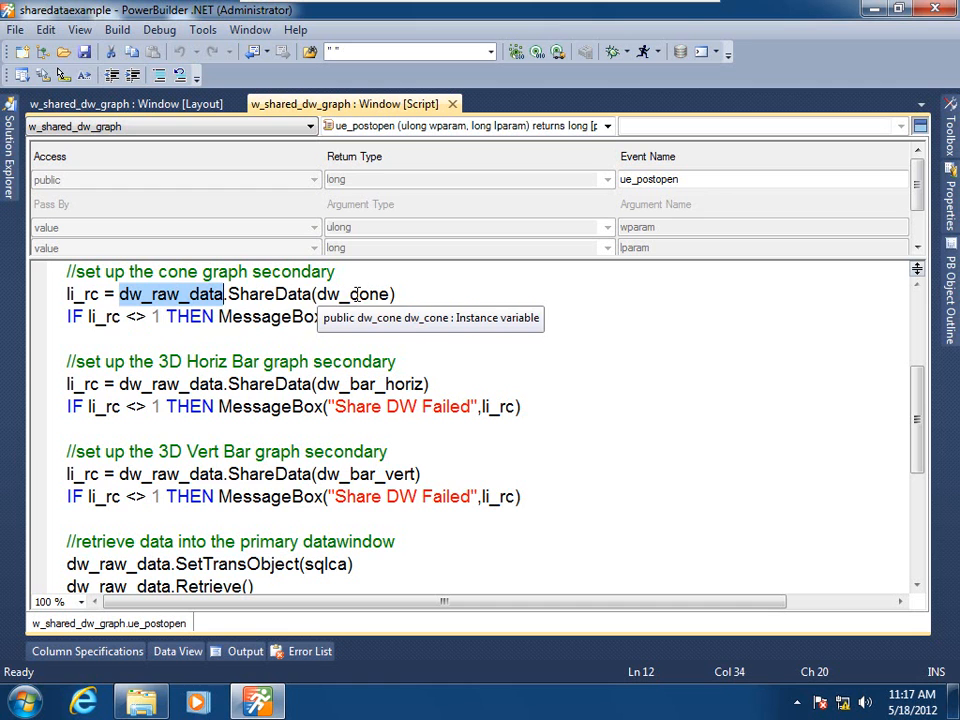
mouse_move(376, 384)
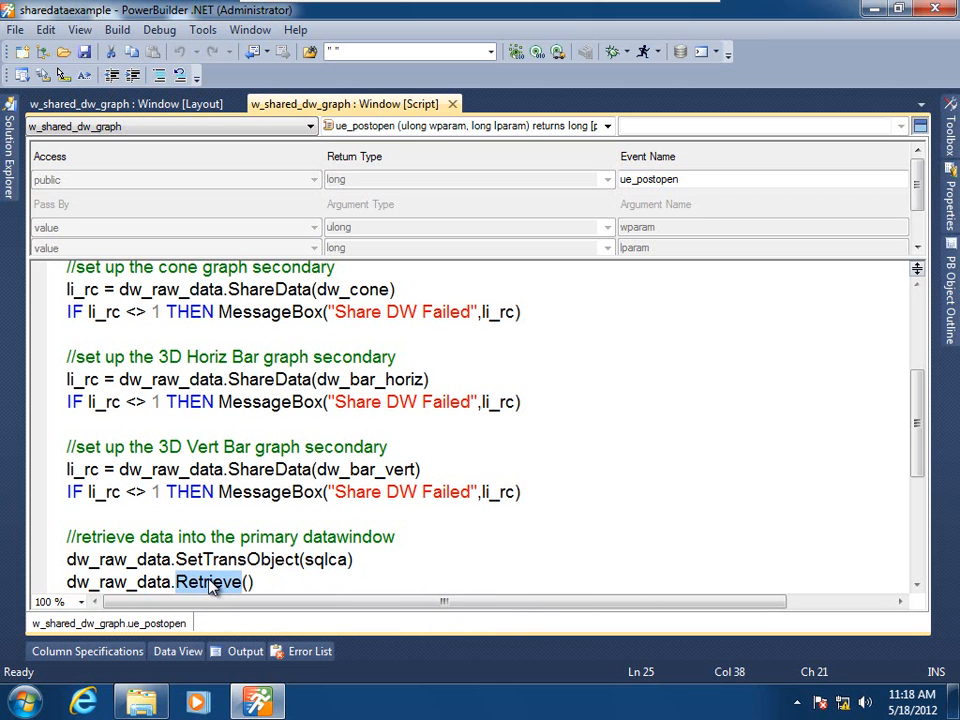
mouse_move(340, 616)
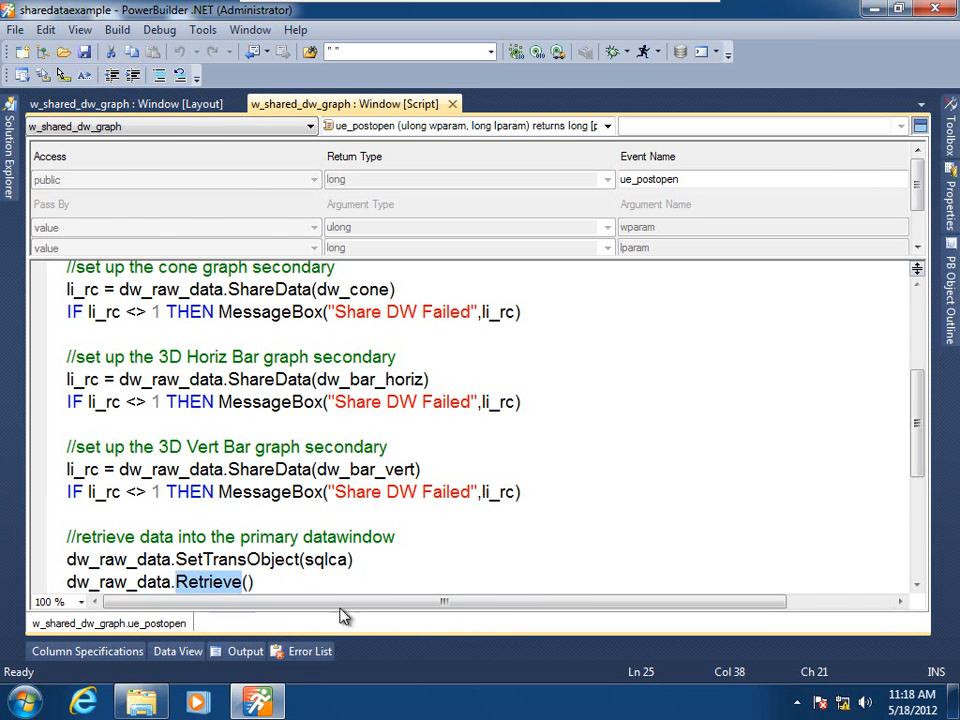